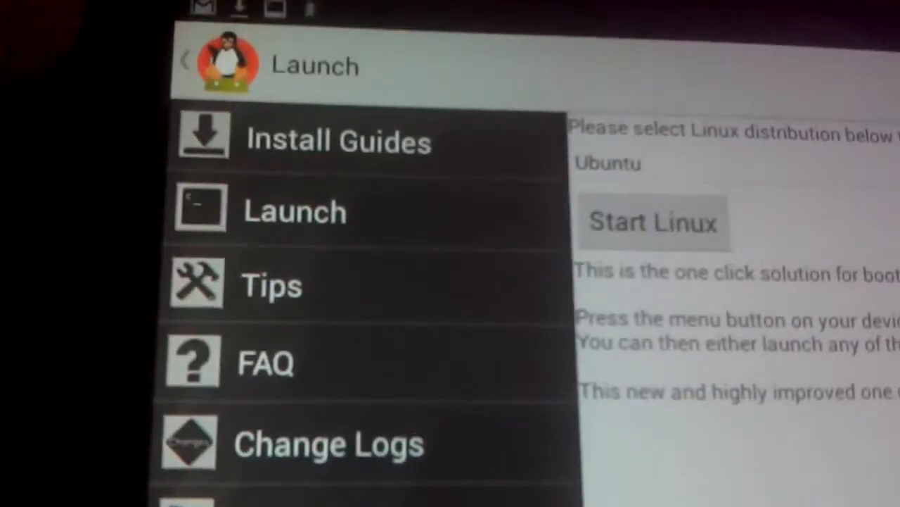
- Show the Install Guides list covering Ubuntu, Backtrack, Debian, ArchLinux, Fedora, Kali and openSUSE
{"action": "left_click", "coordinate": [338, 141]}
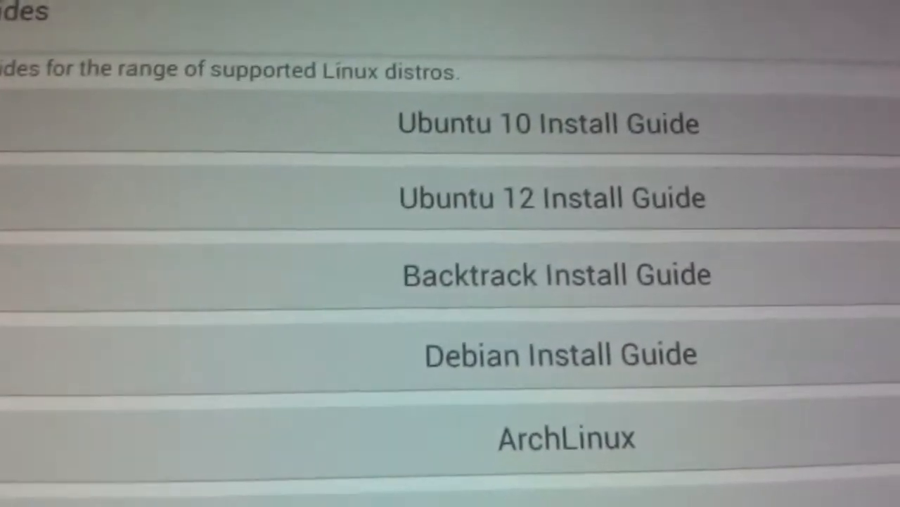
{"action": "scroll", "scroll_direction": "down", "scroll_amount": 3}
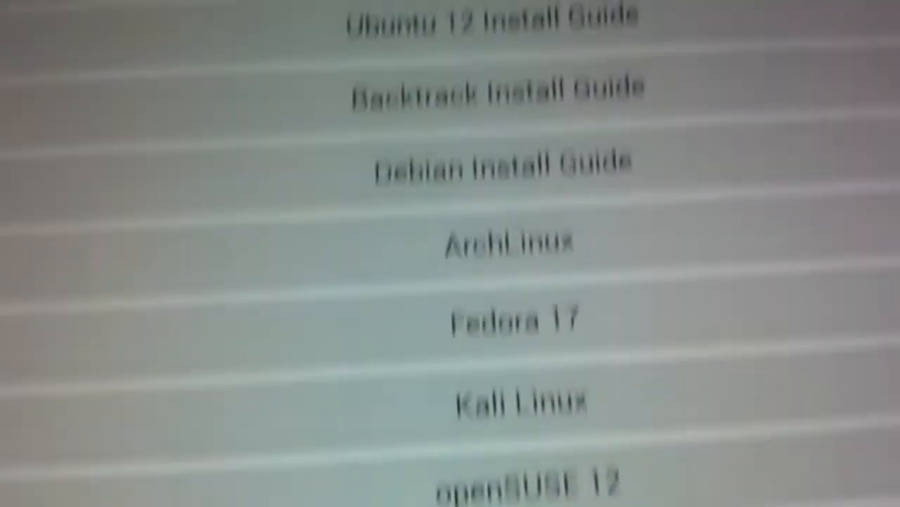